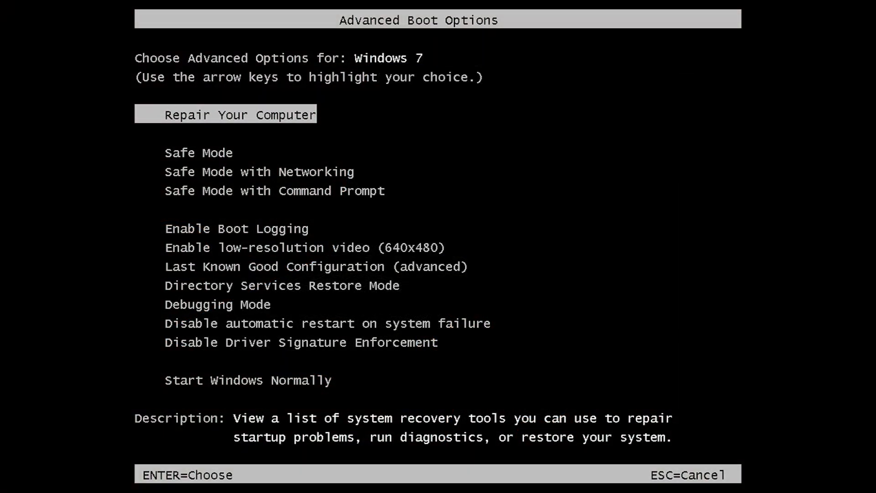
# Highlight Safe Mode instead of Repair Your Computer as the boot choice
pyautogui.press('Down')
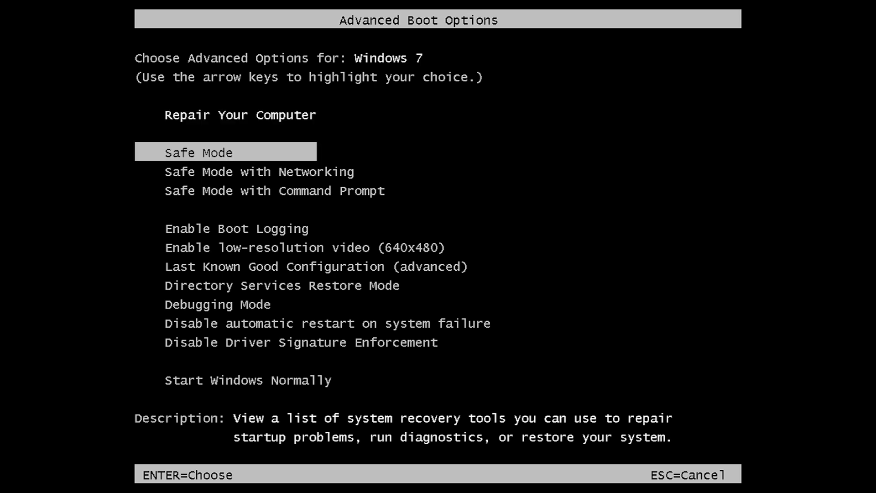